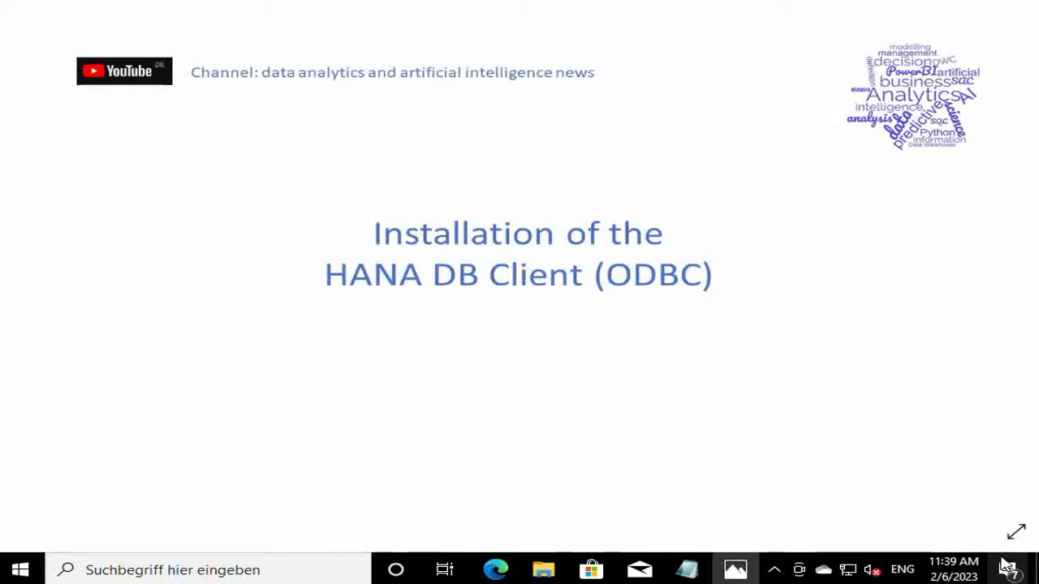
mouse_move(694, 300)
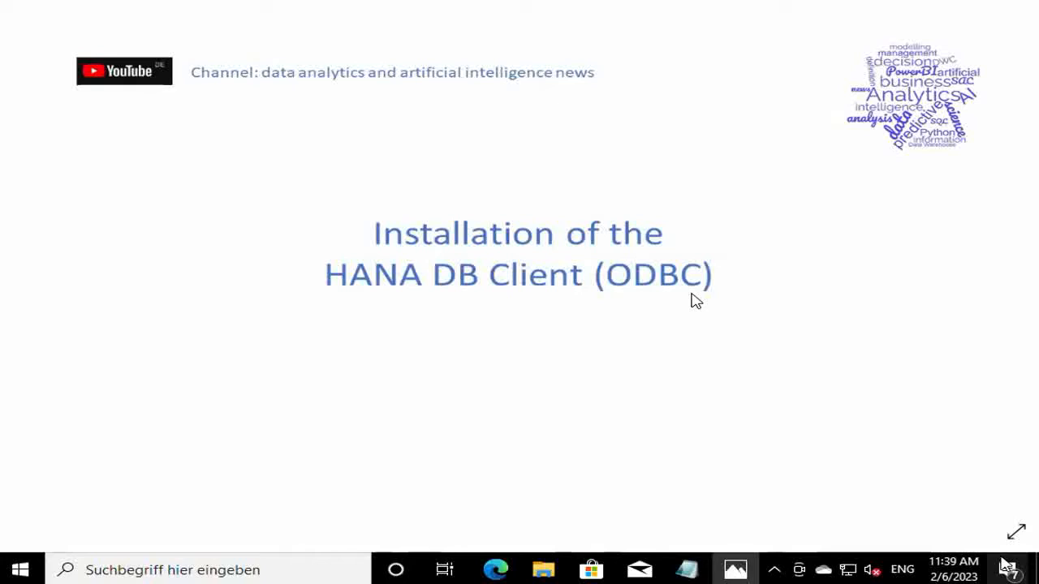
mouse_move(541, 464)
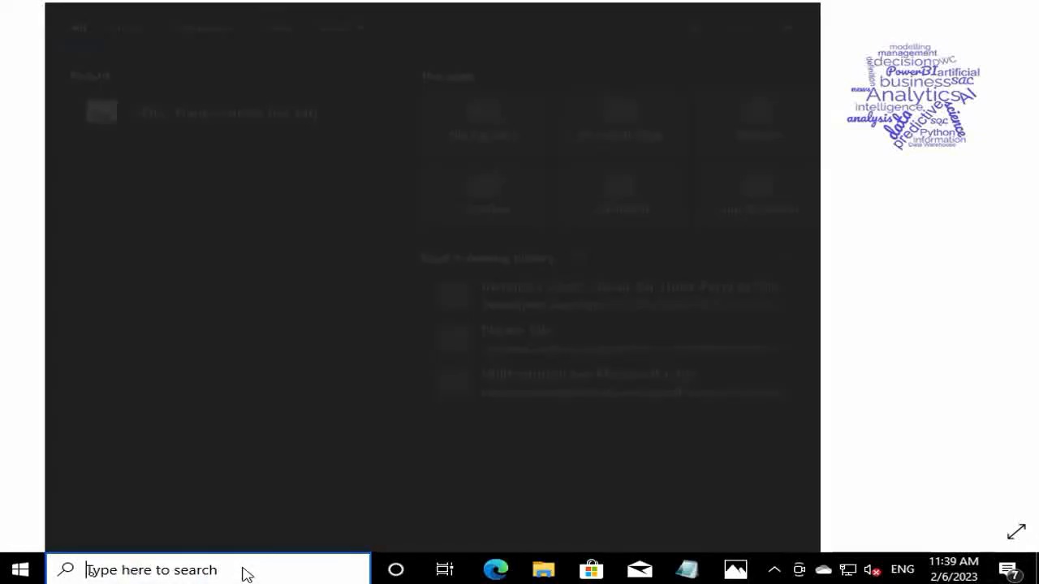
- Search Windows for ODBC to find ODBC Data Sources (64-bit)
type("ODBC Data Sources (64-bit)")
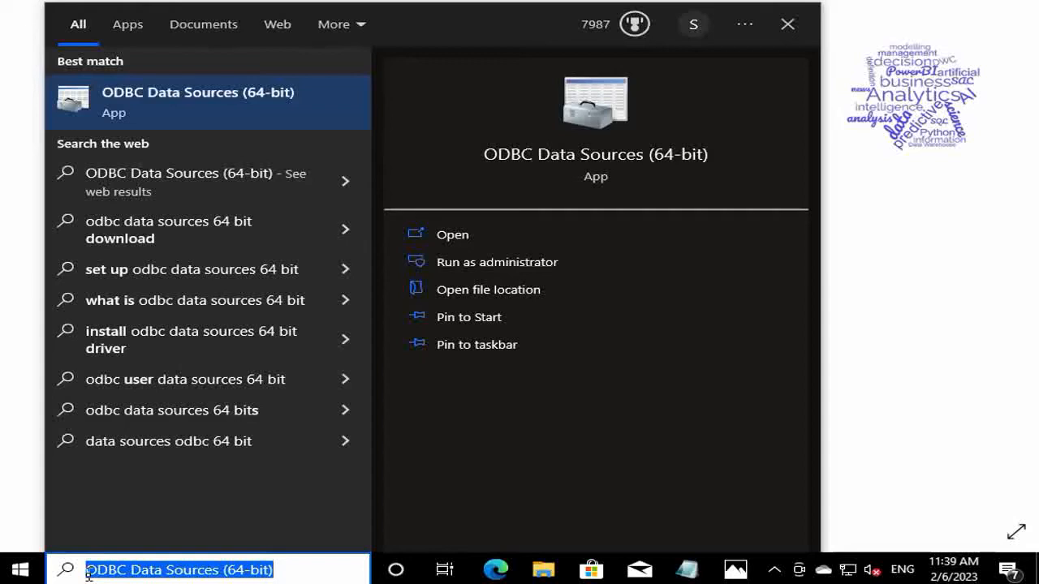
type("ODBC")
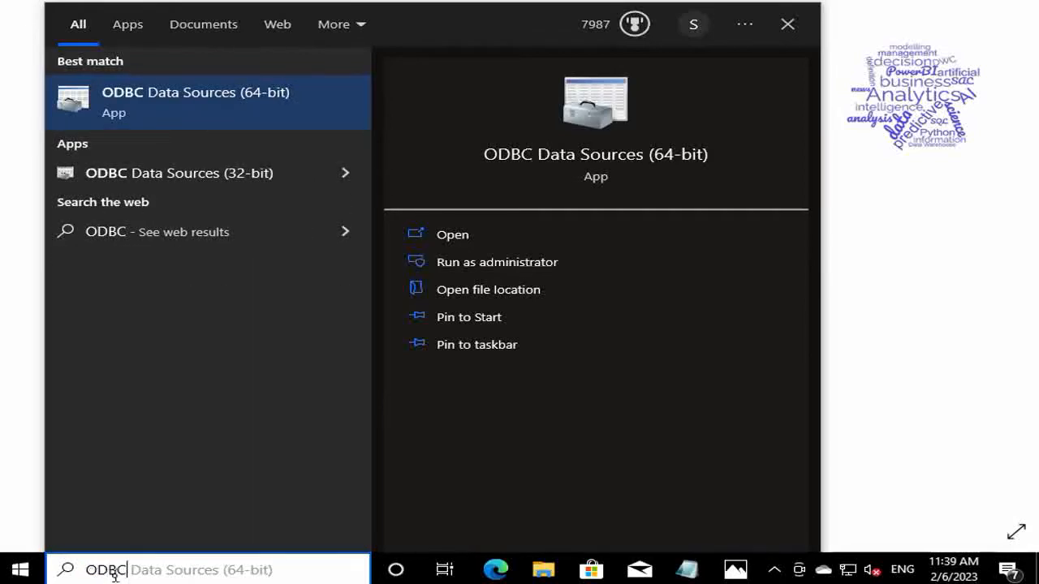
mouse_move(162, 576)
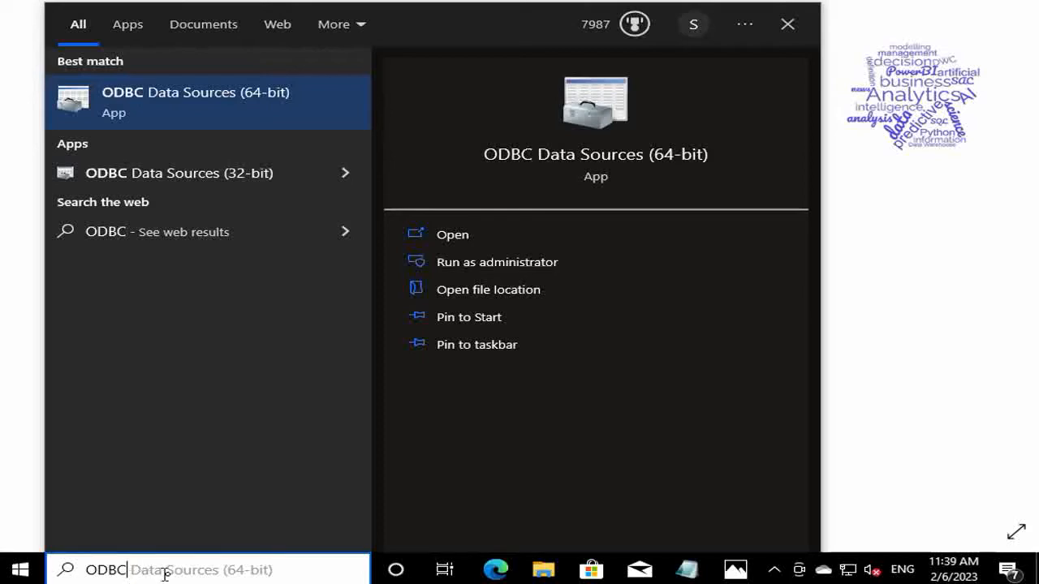
mouse_move(213, 112)
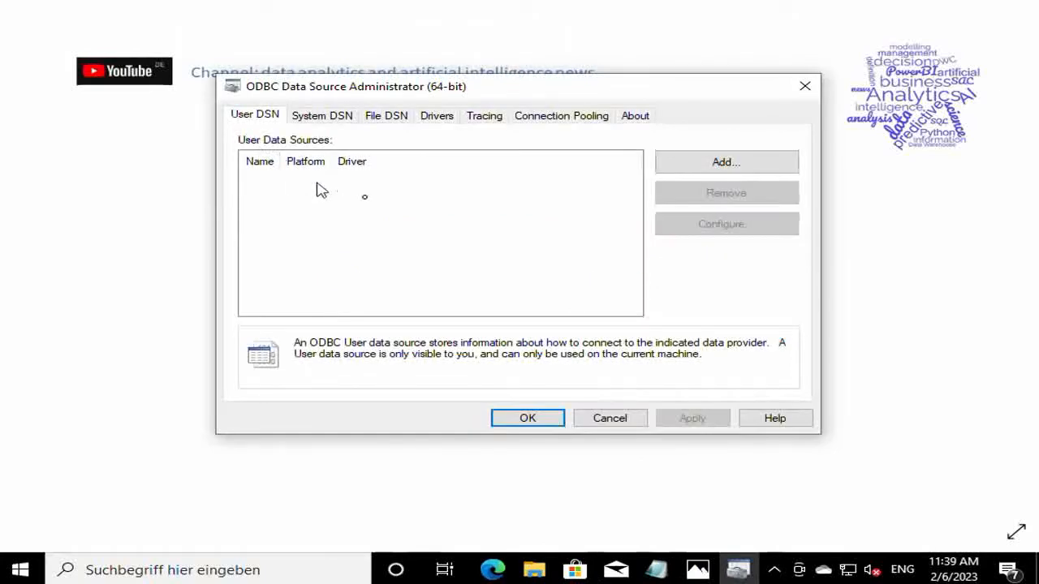
mouse_move(365, 212)
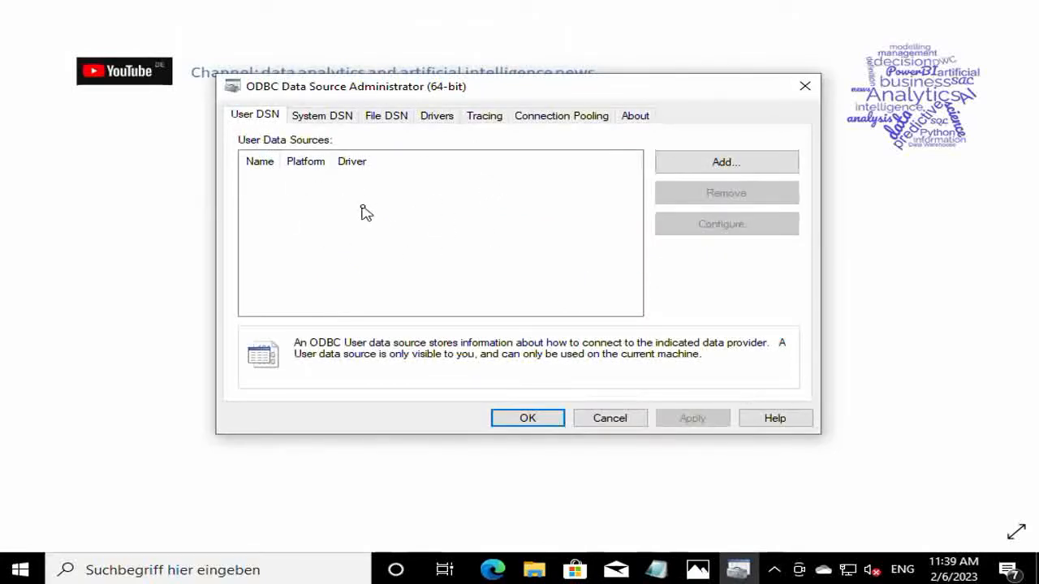
mouse_move(466, 203)
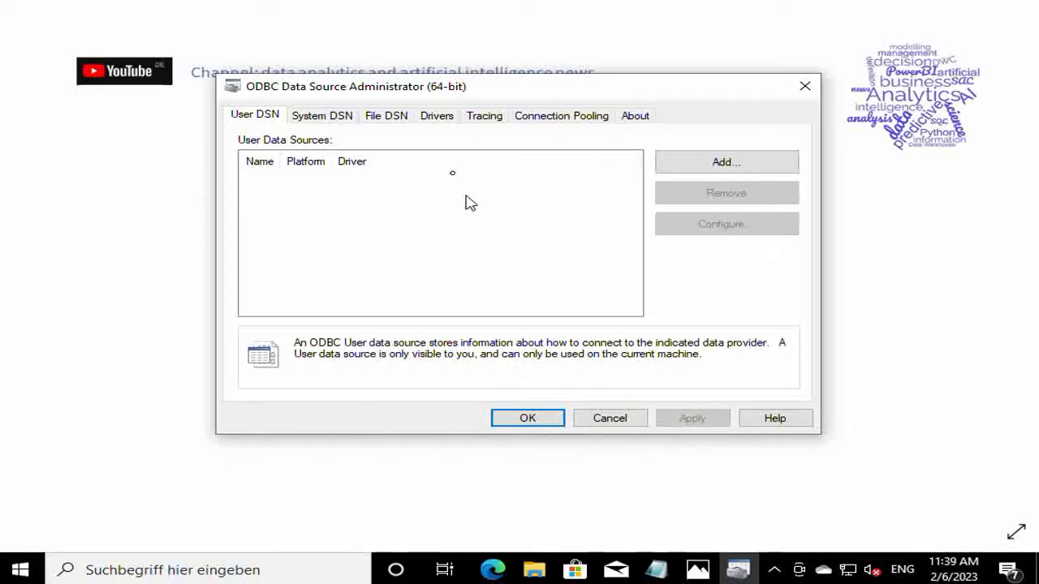
mouse_move(520, 210)
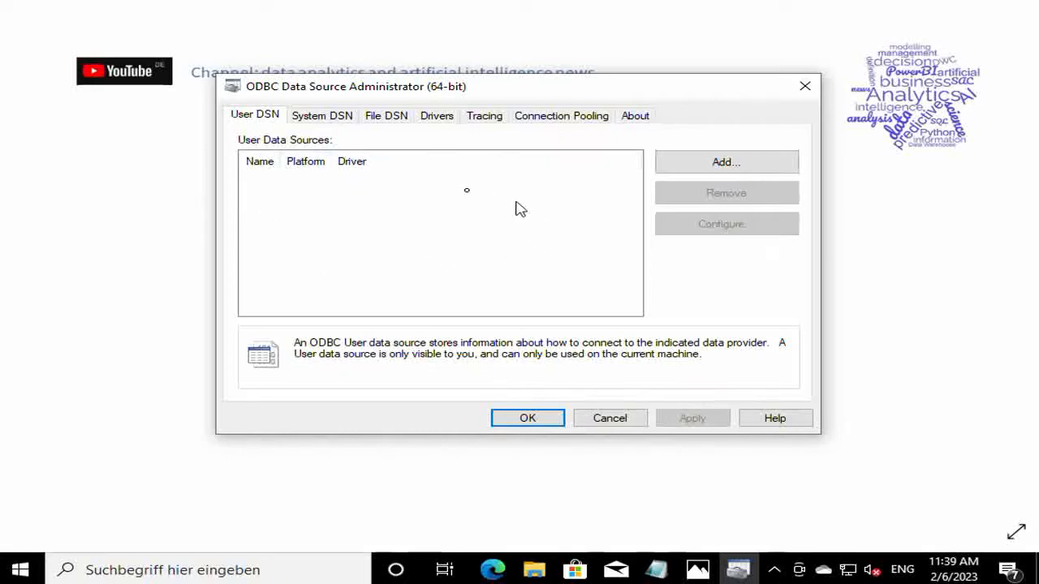
mouse_move(295, 182)
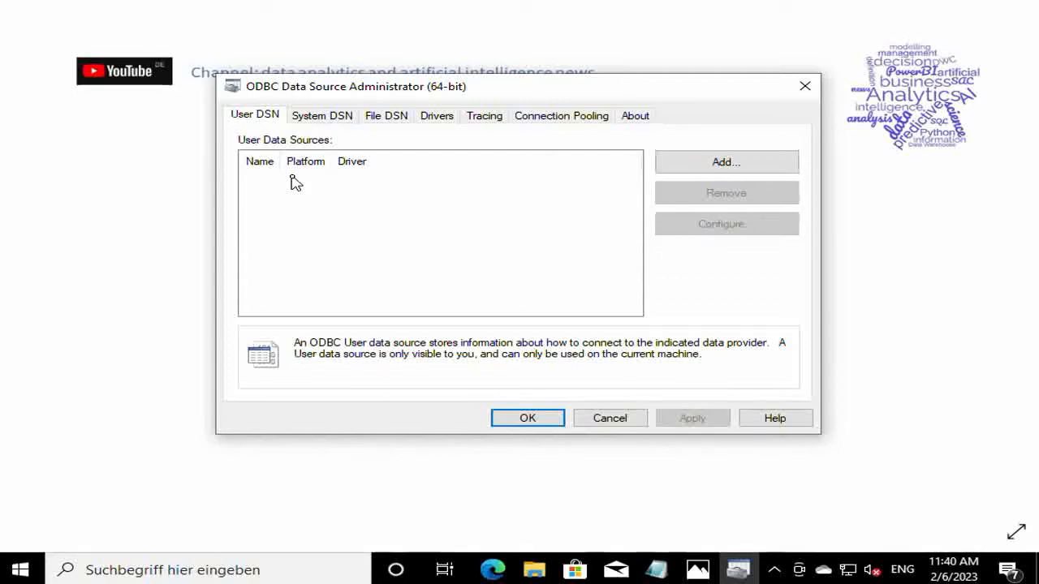
mouse_move(493, 568)
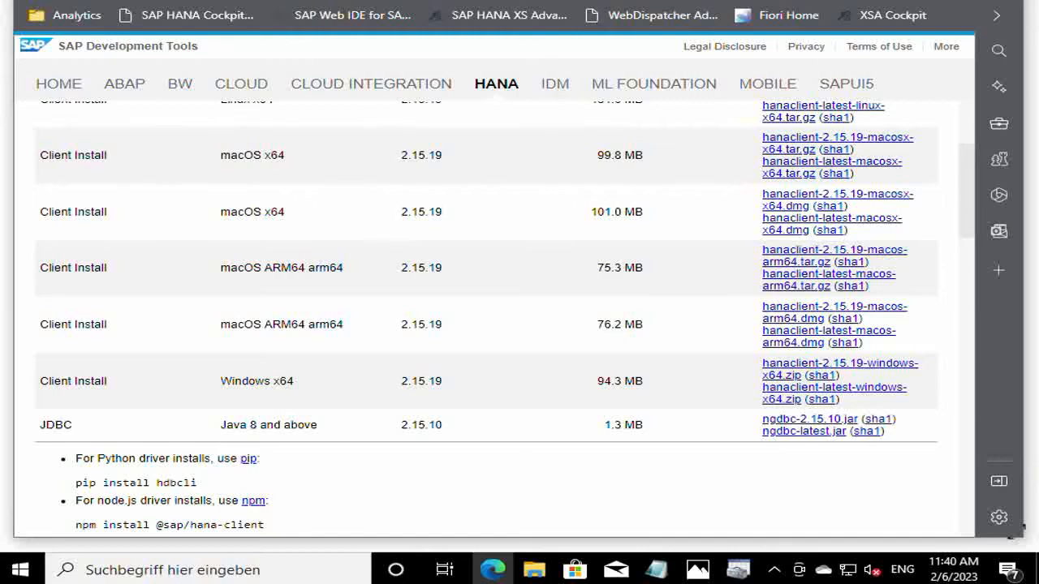
mouse_move(755, 303)
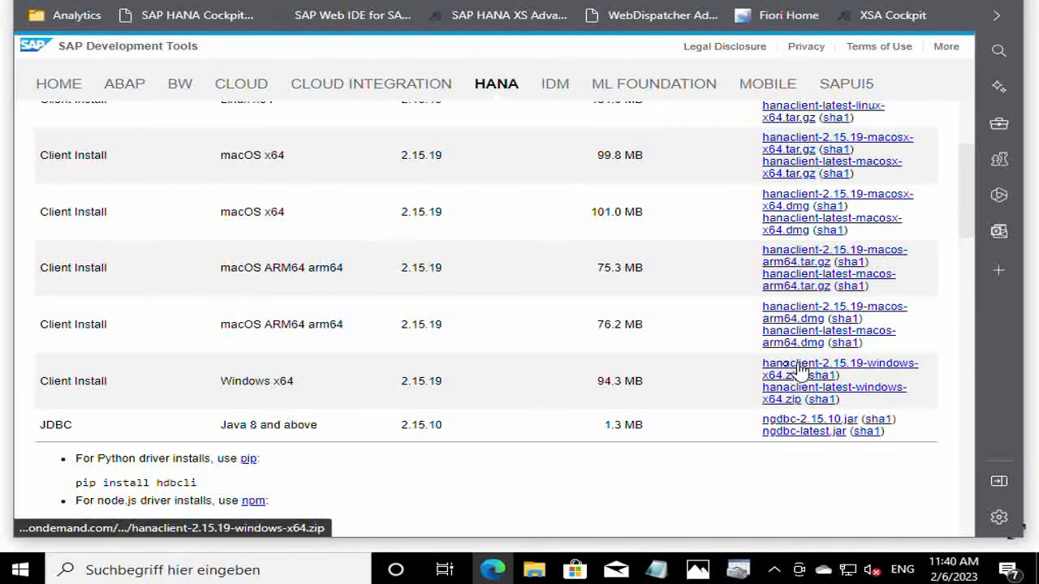
mouse_move(811, 362)
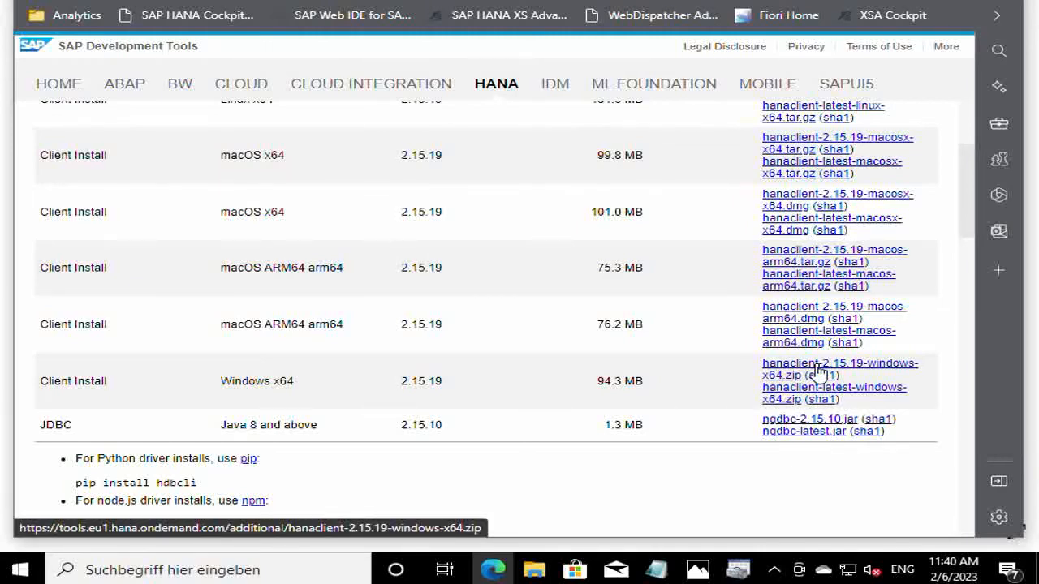
mouse_move(775, 381)
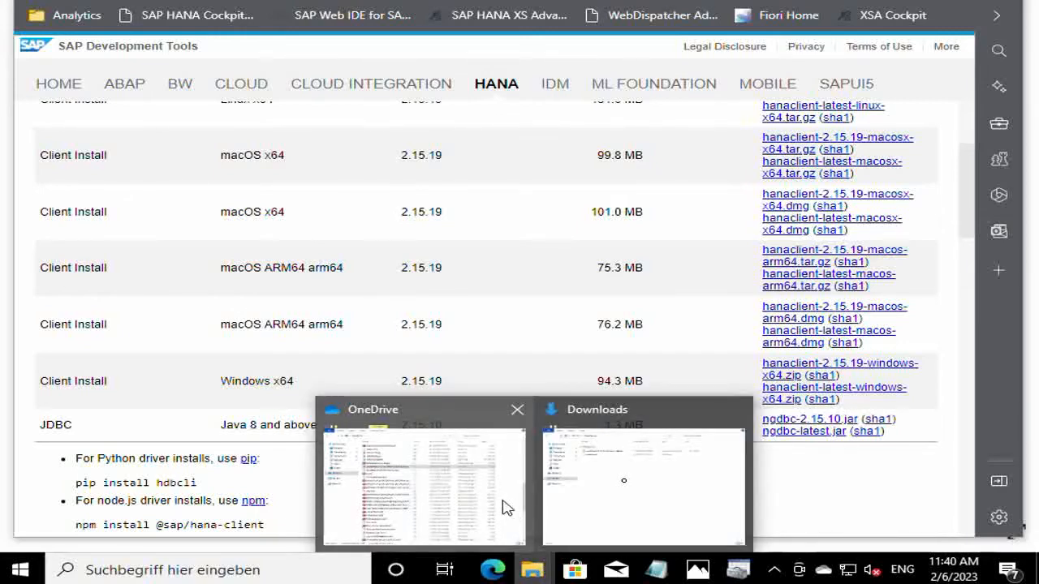
- Launch hdbsetup.exe from the extracted hanaclient folder in Downloads, granting administrator approval
left_click(422, 487)
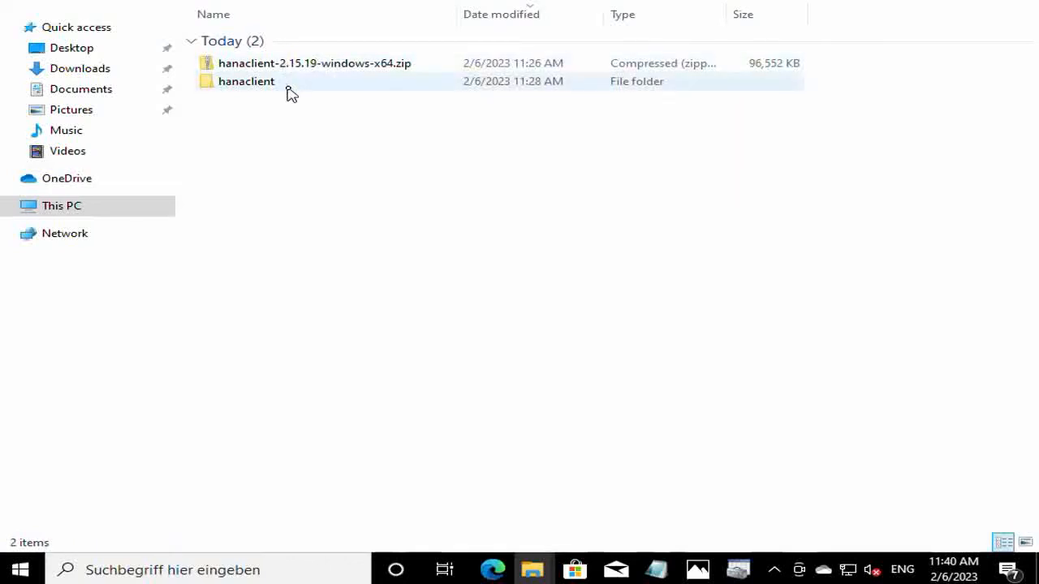
mouse_move(398, 84)
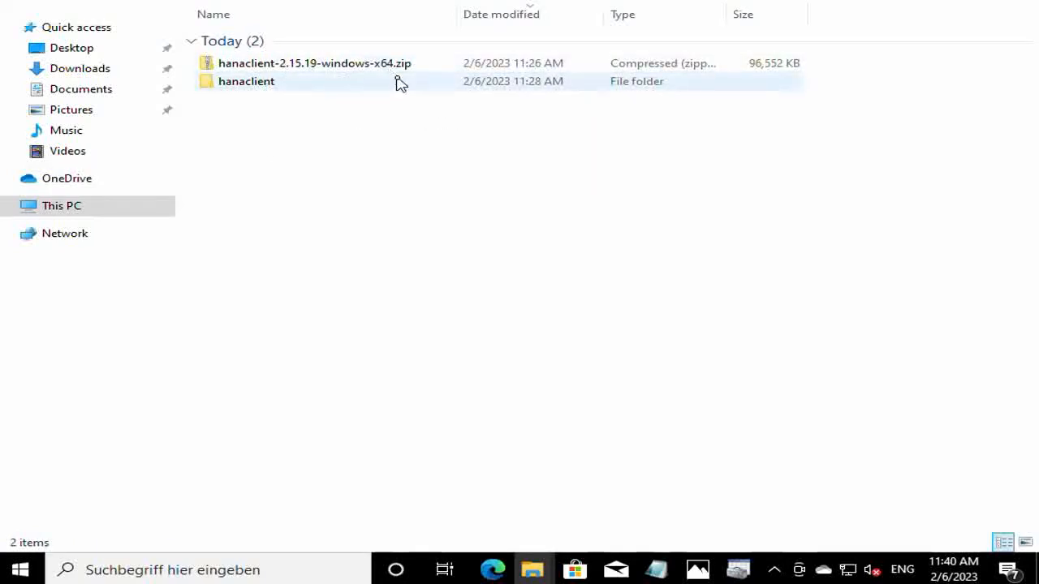
double_click(246, 80)
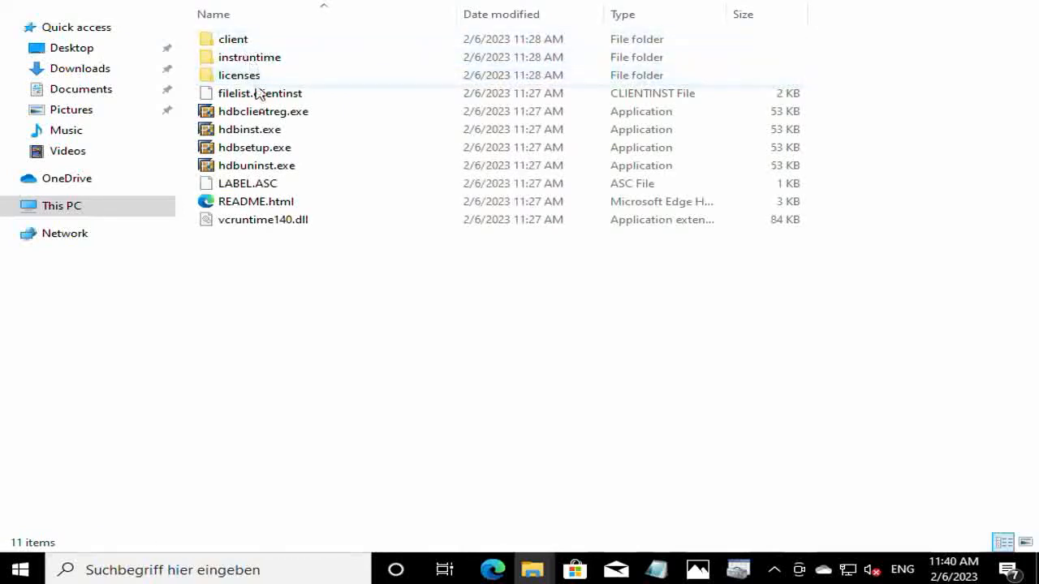
mouse_move(290, 234)
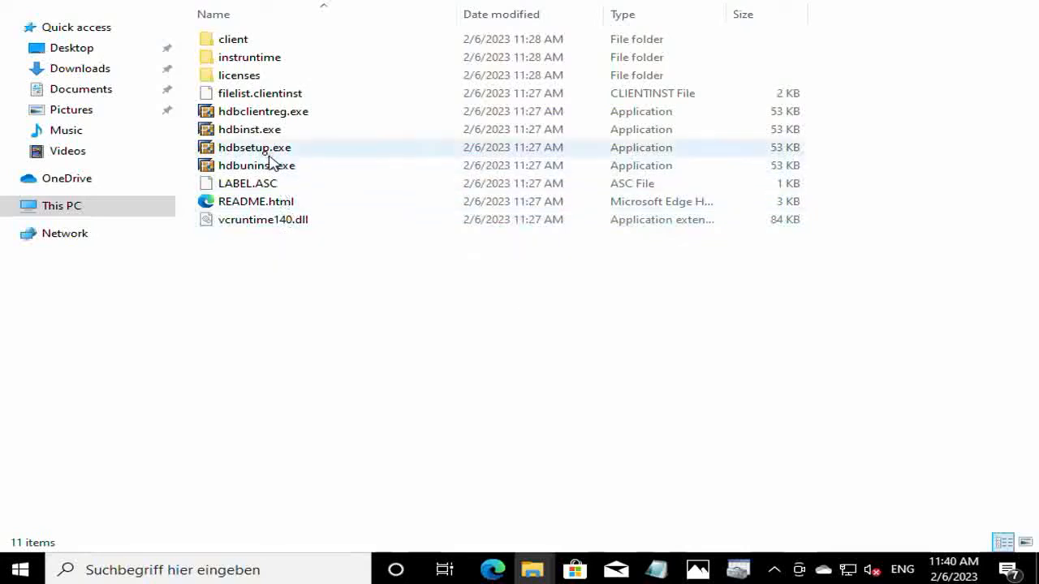
mouse_move(254, 147)
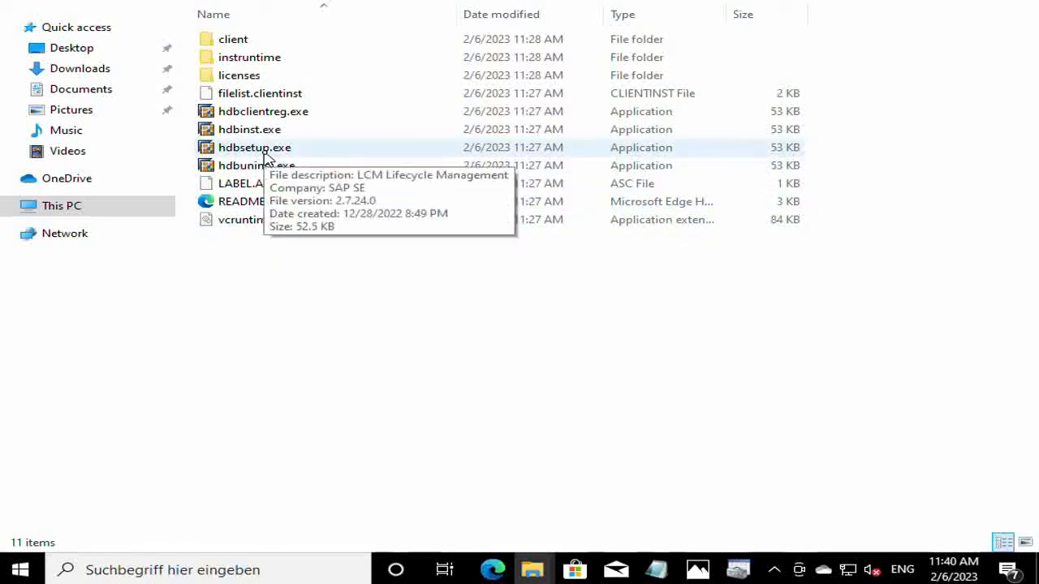
double_click(254, 146)
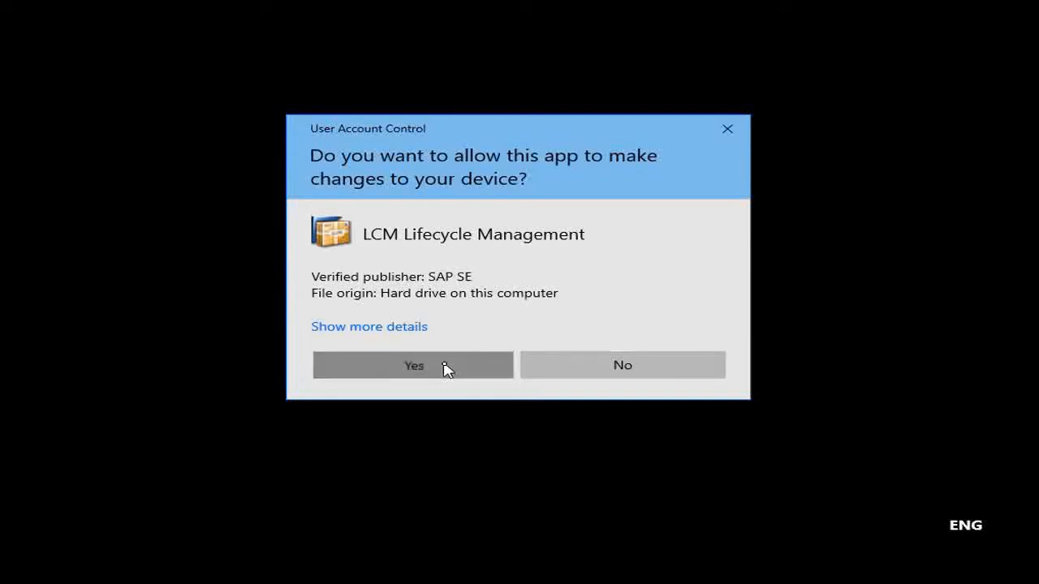
left_click(414, 364)
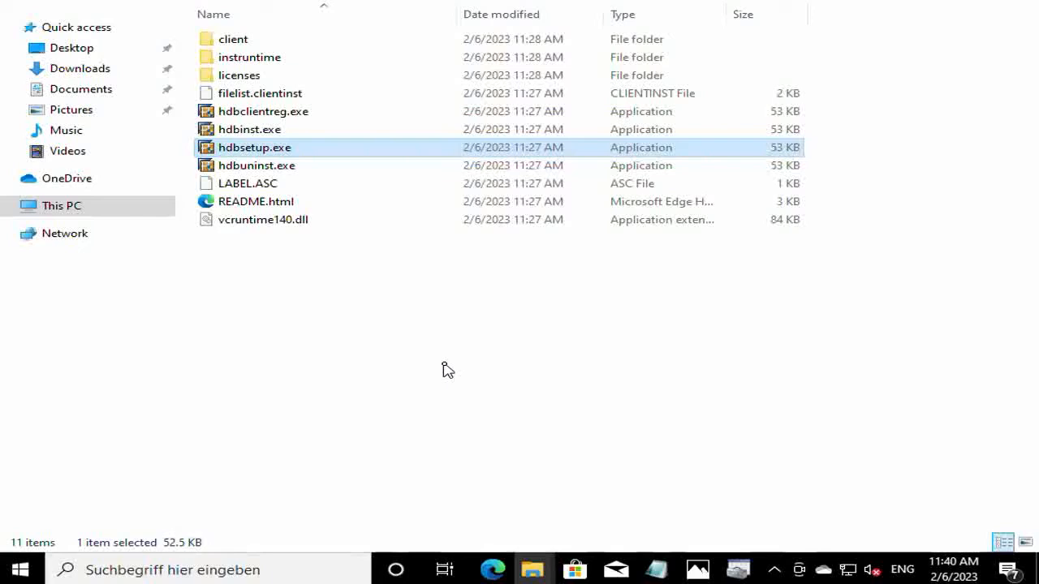
double_click(254, 147)
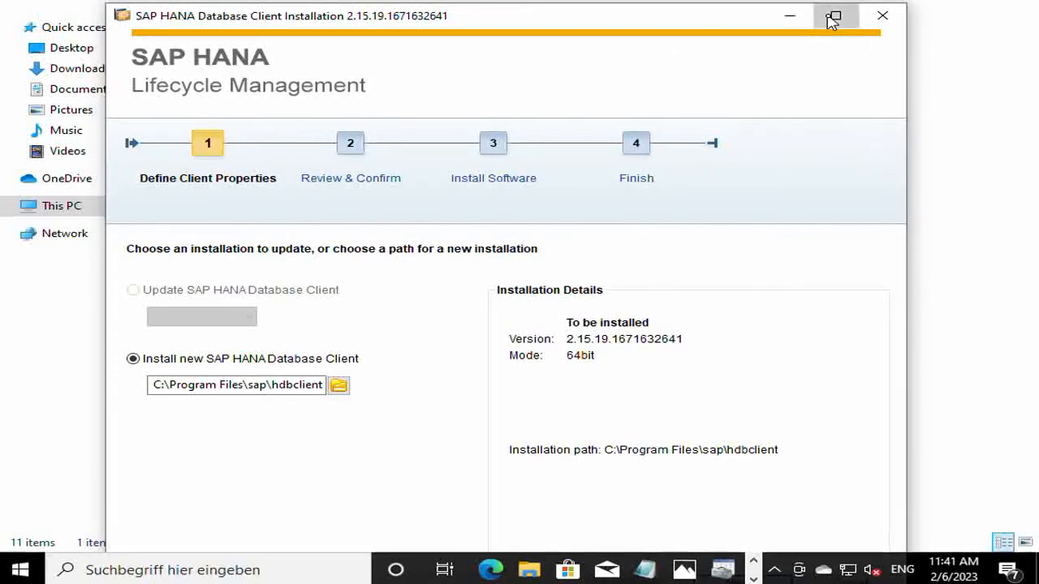
- Maximize the installer and accept a new client install at C:\Program Files\sap\hdbclient
left_click(835, 16)
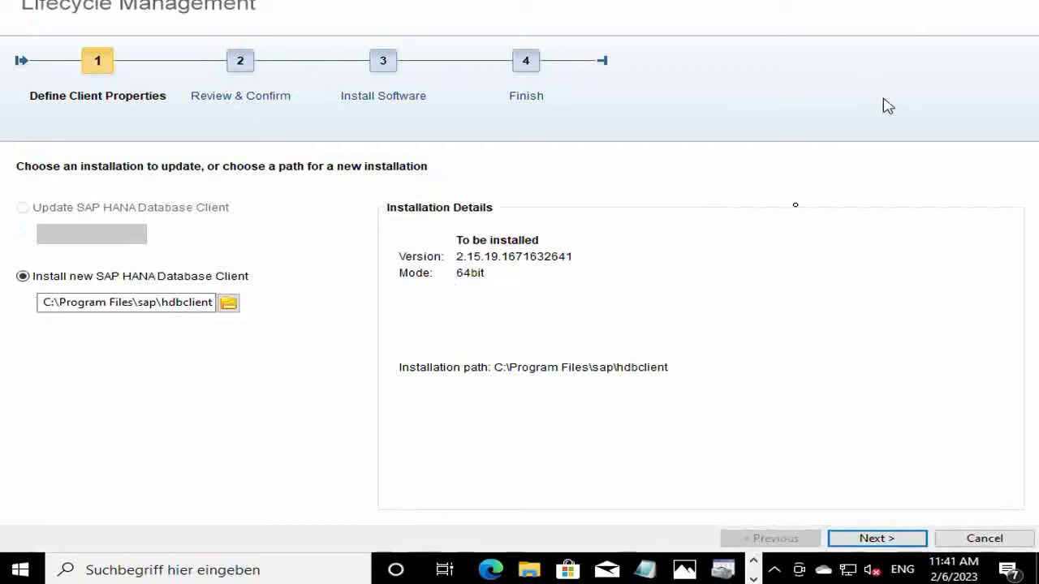
mouse_move(81, 268)
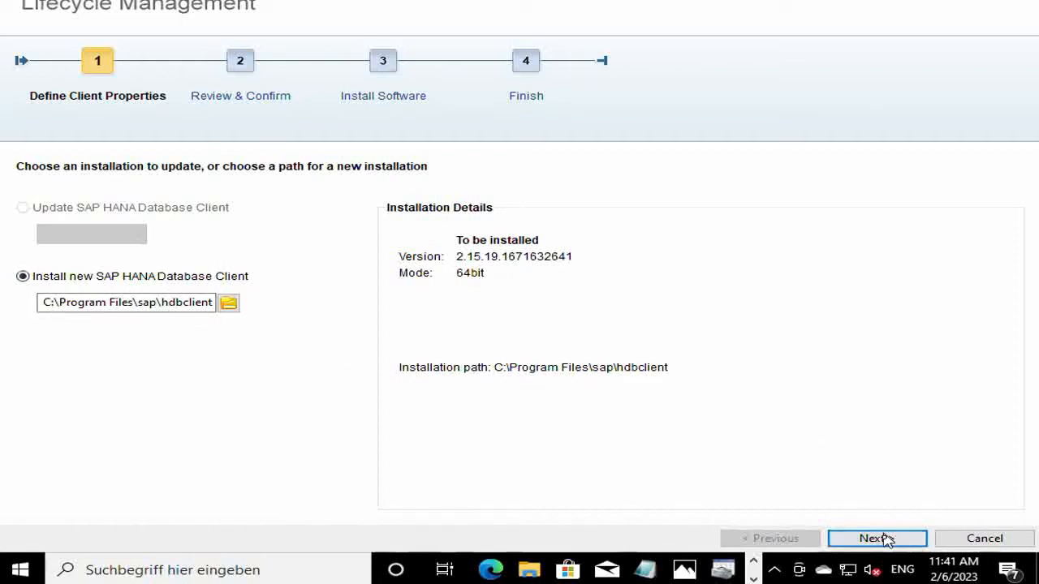
left_click(876, 538)
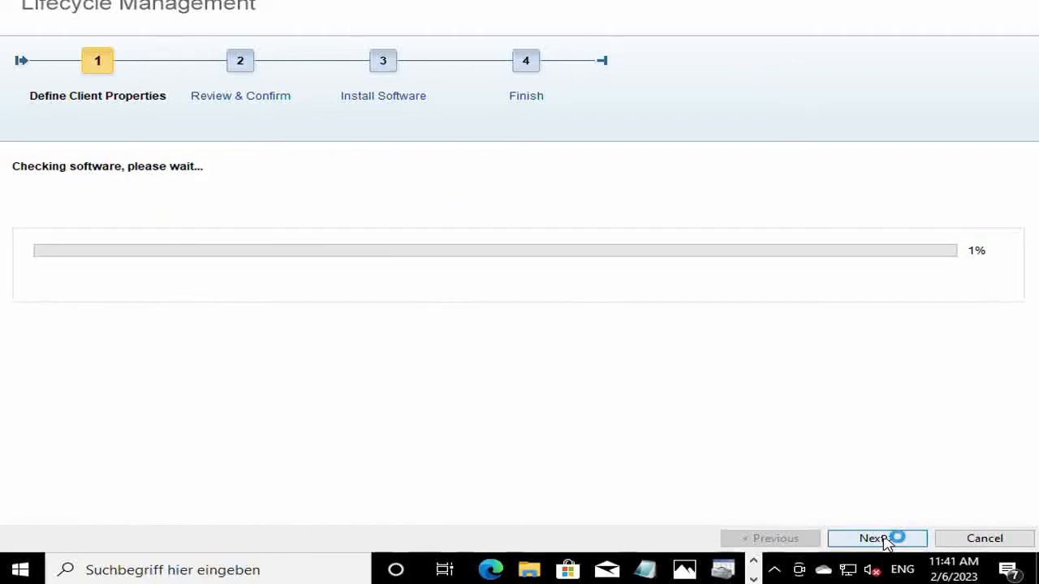
left_click(876, 538)
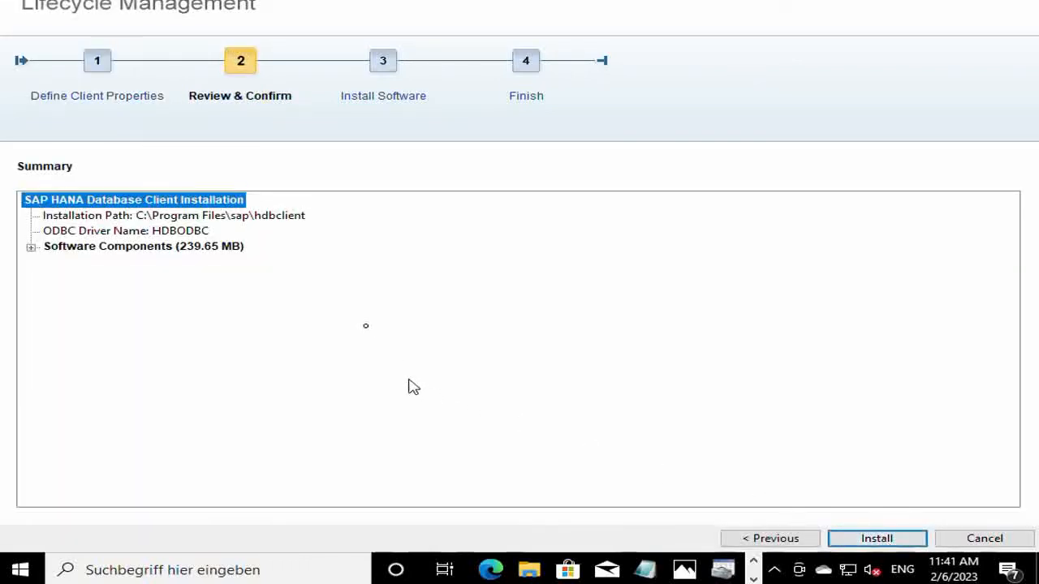
- Review the software components, install the HANA client, and finish the wizard
left_click(30, 246)
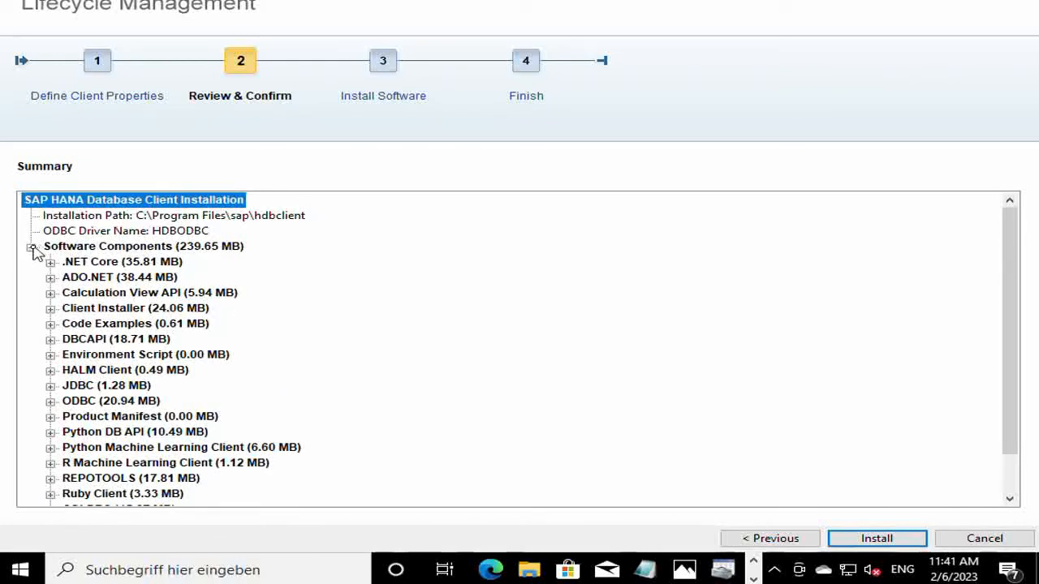
left_click(33, 246)
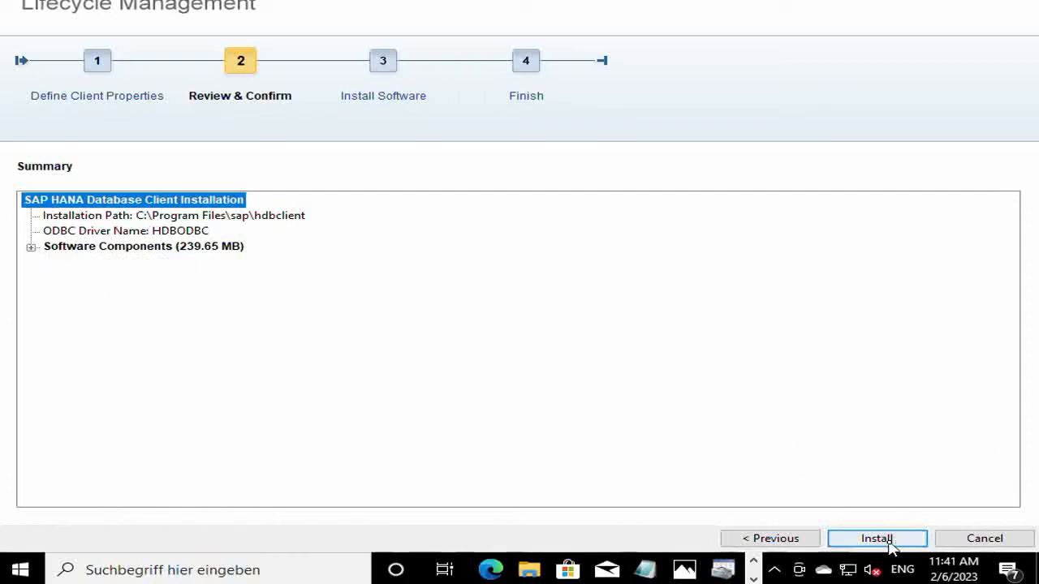
left_click(877, 538)
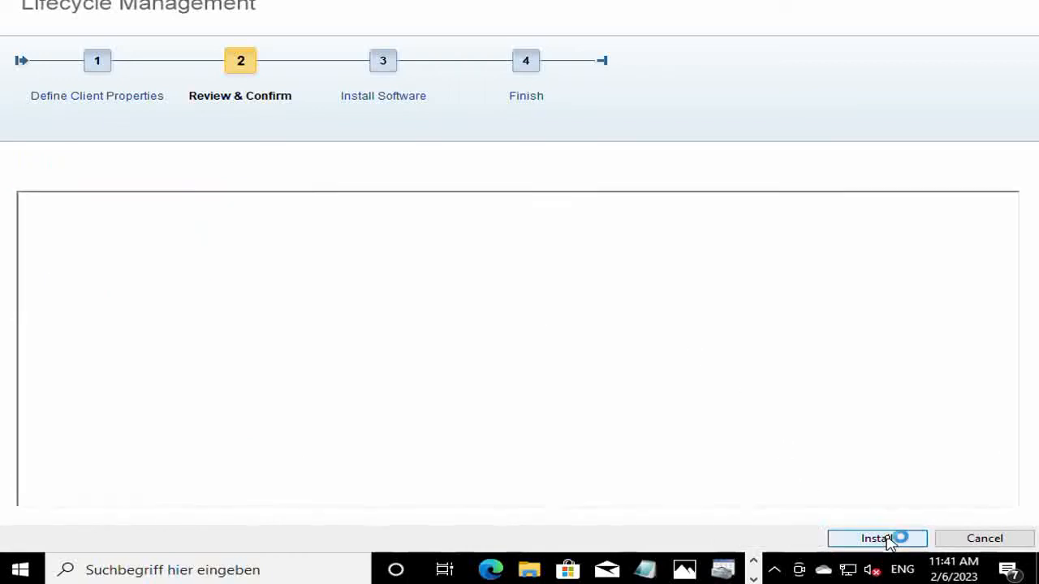
left_click(877, 538)
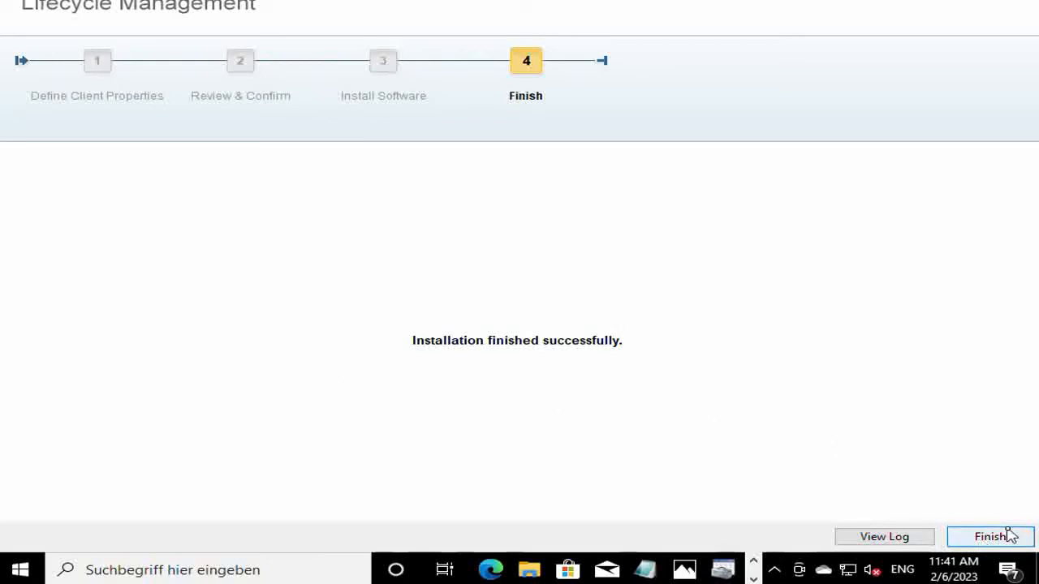
left_click(990, 537)
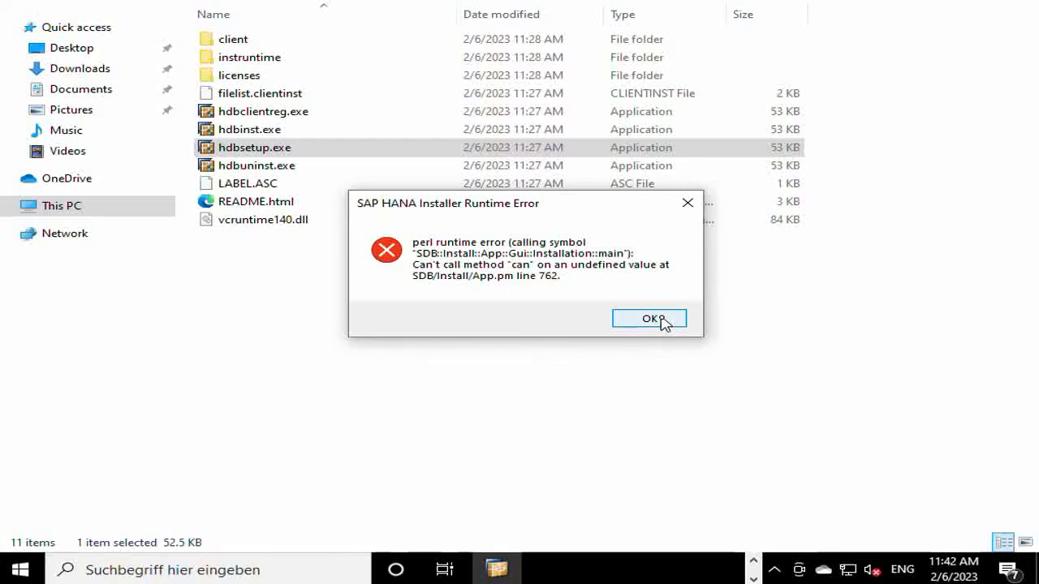
- Dismiss the perl runtime error, close ODBC Administrator, and search ODBC to reopen it
left_click(649, 318)
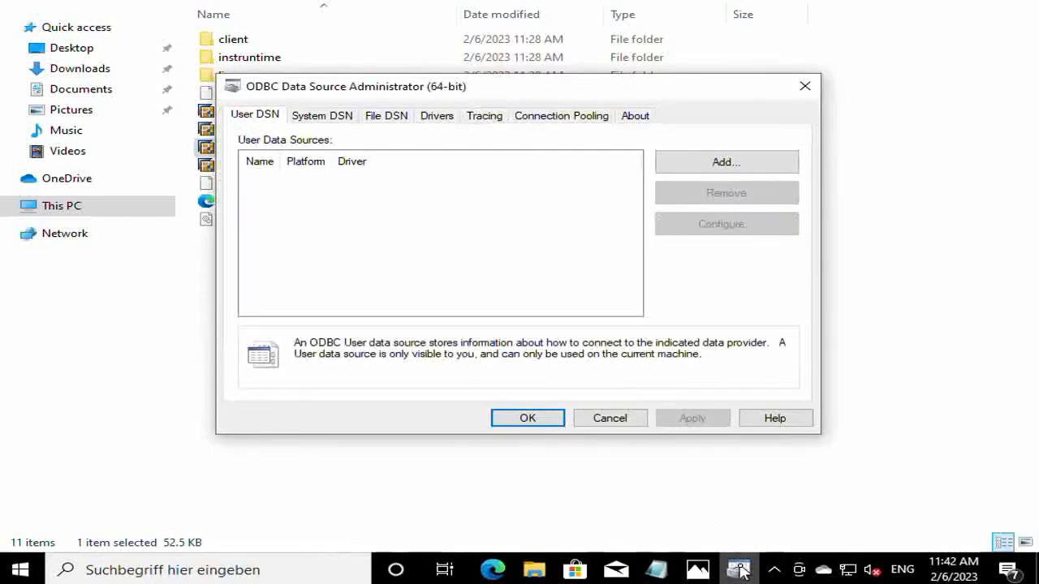
mouse_move(726, 162)
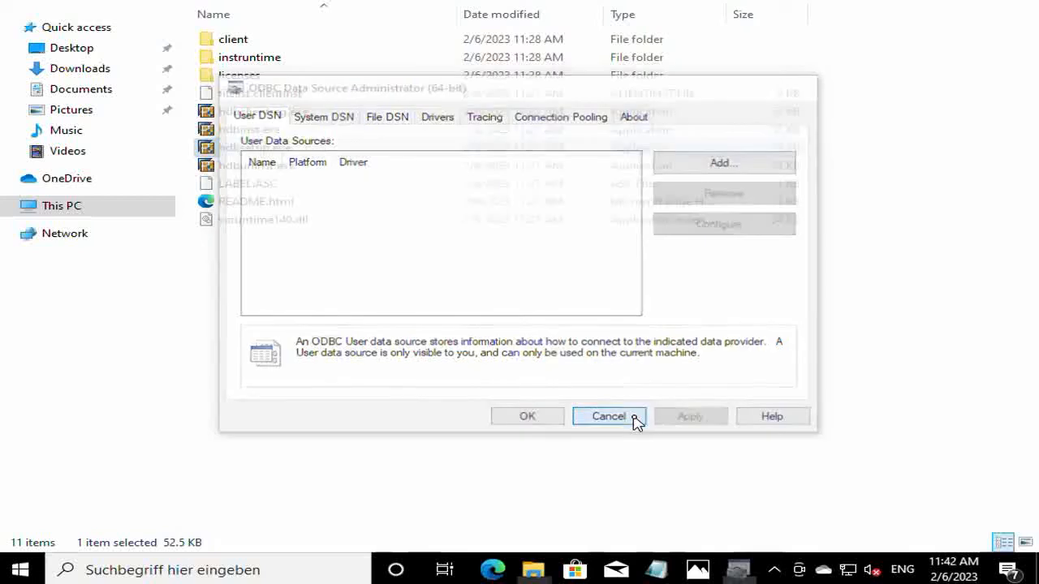
left_click(608, 416)
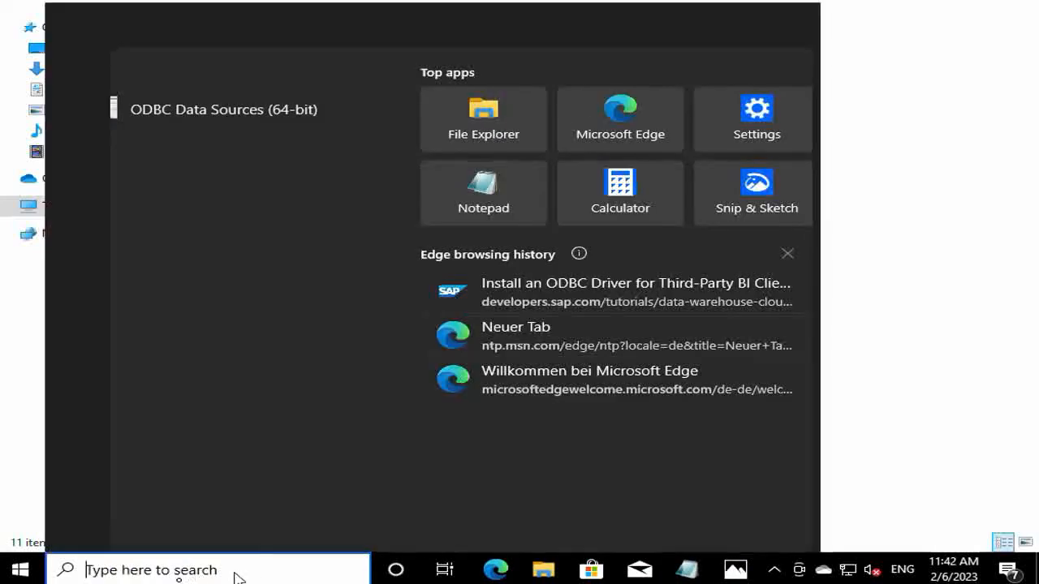
type("ODBC")
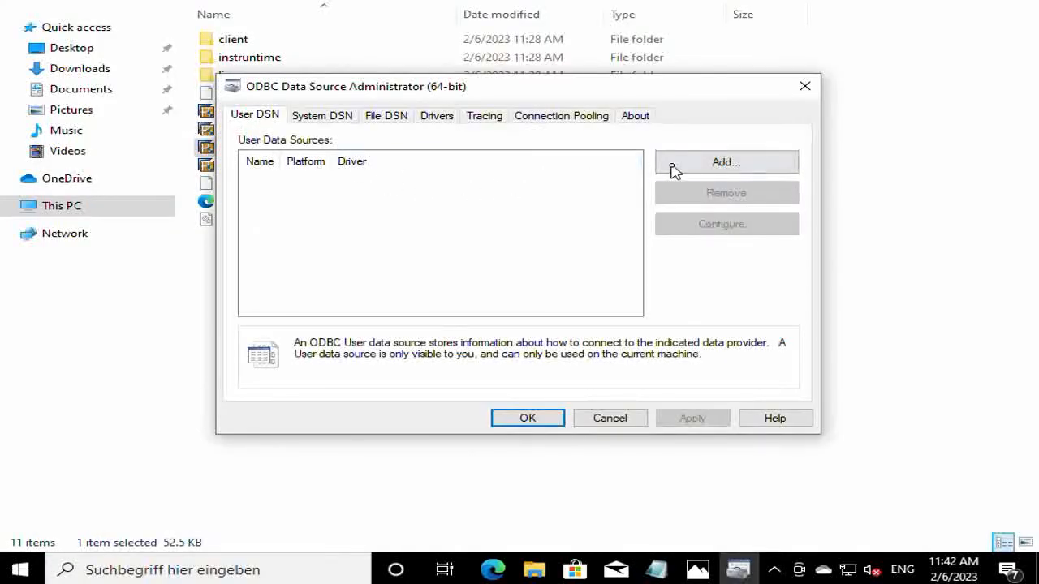
- Add a new user data source to reveal the HDBODBC driver from SAP SE
left_click(725, 162)
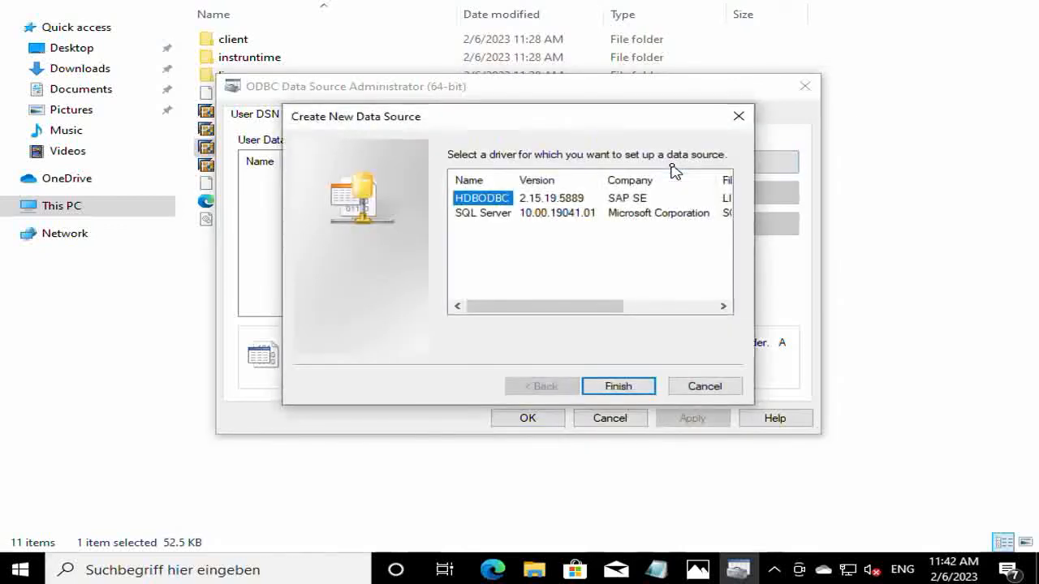
mouse_move(529, 203)
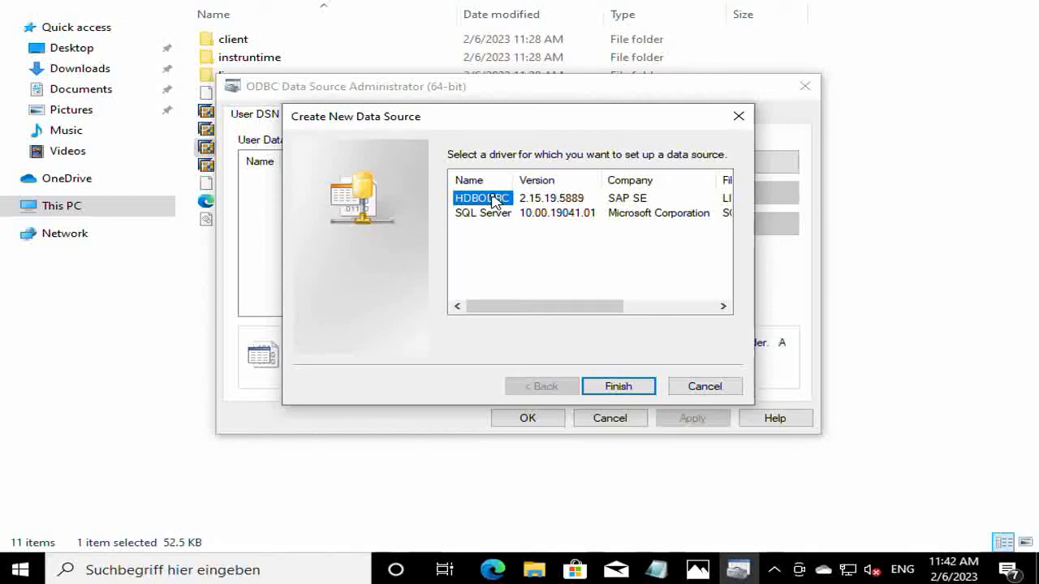
mouse_move(495, 189)
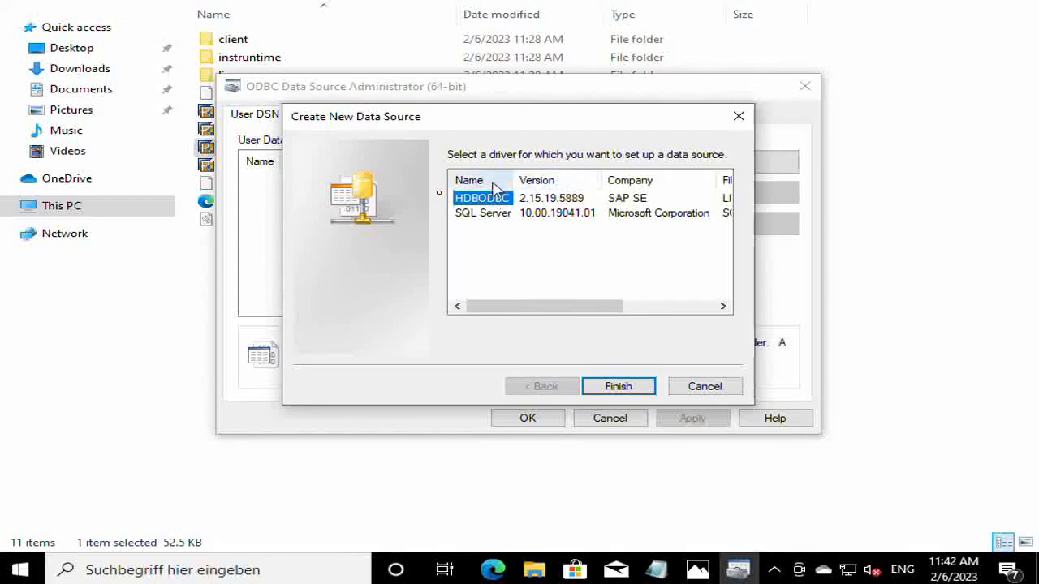
mouse_move(520, 181)
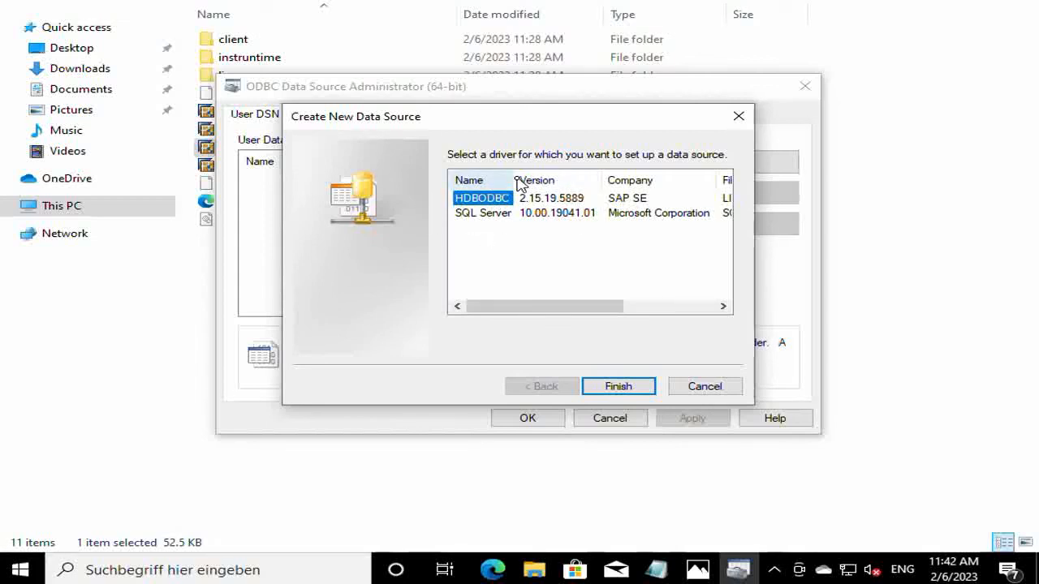